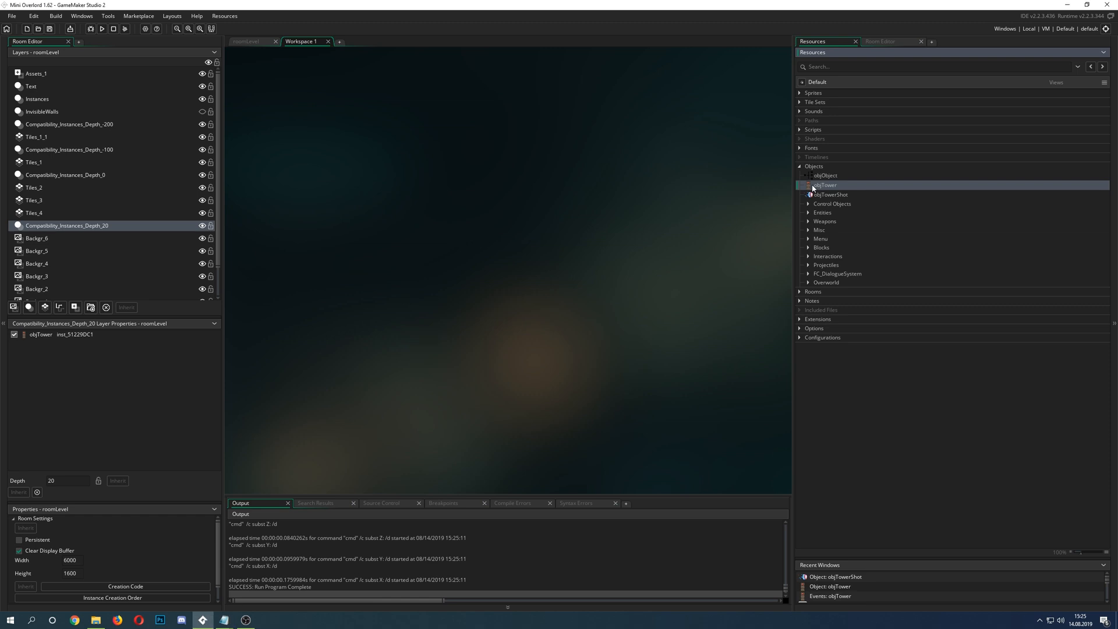
Open the objTower object from the Resources panel for editing
double_click(825, 185)
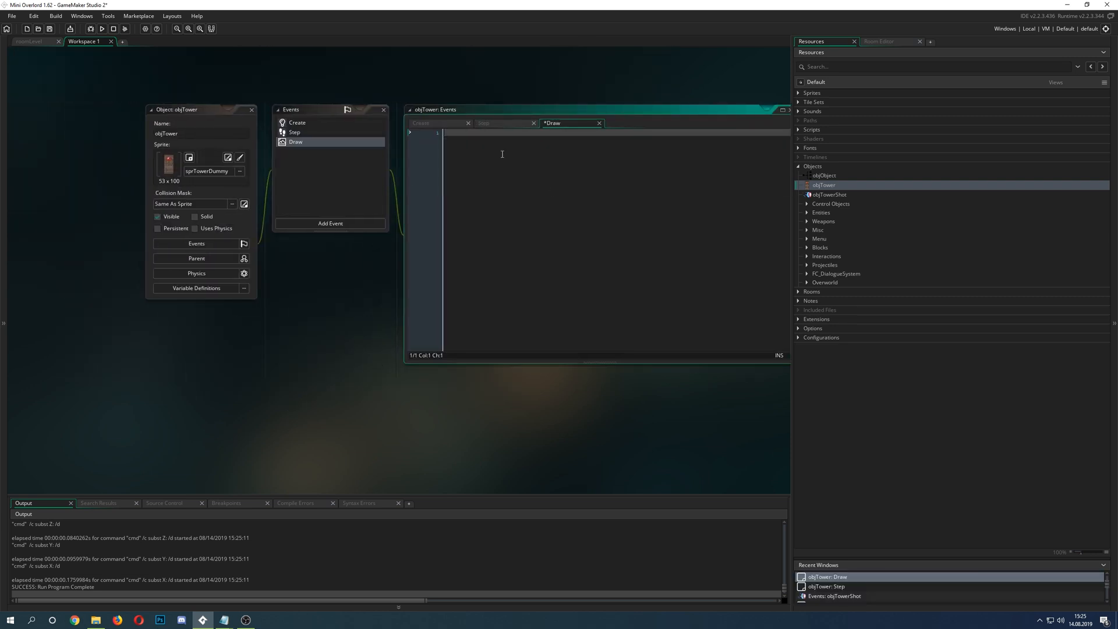
Add ai = "idle"; on a new line after range = 300; in the Create event
click(295, 132)
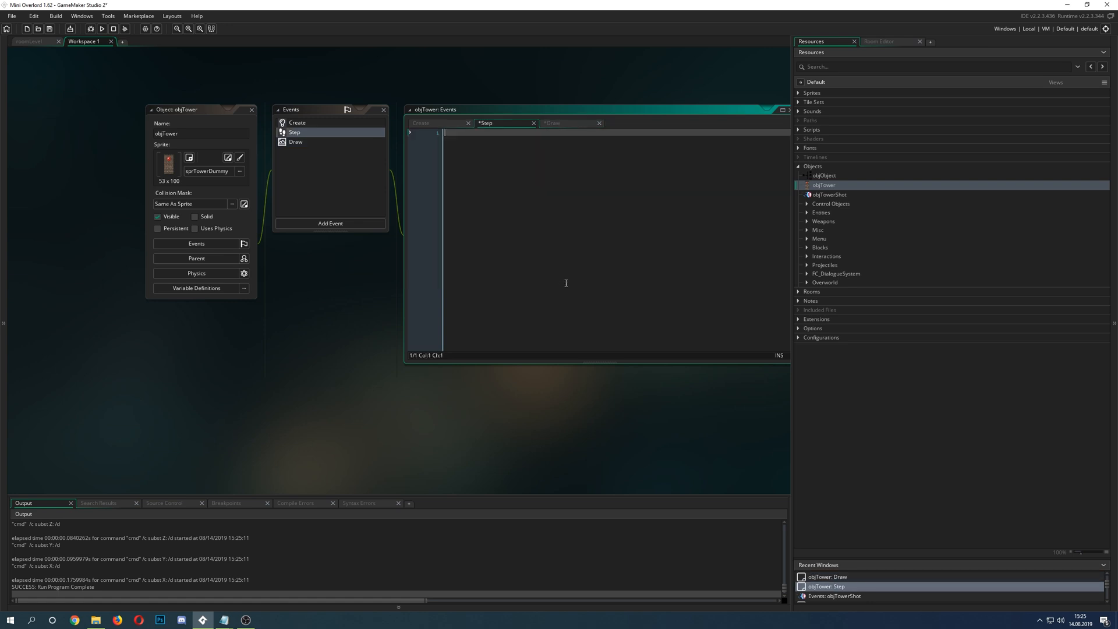
click(297, 123)
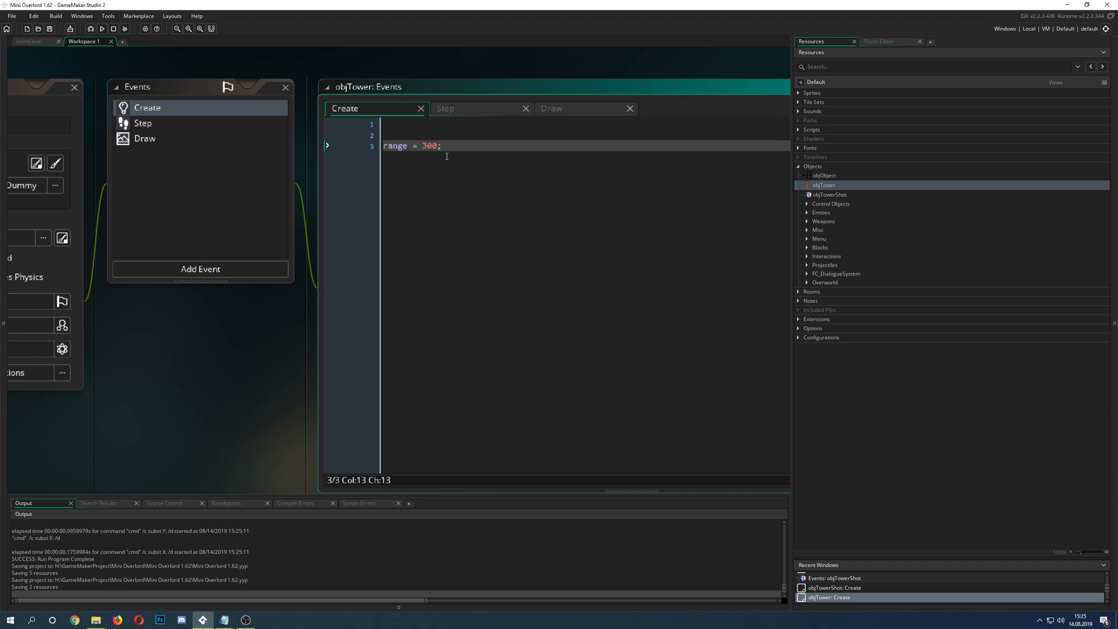
click(249, 40)
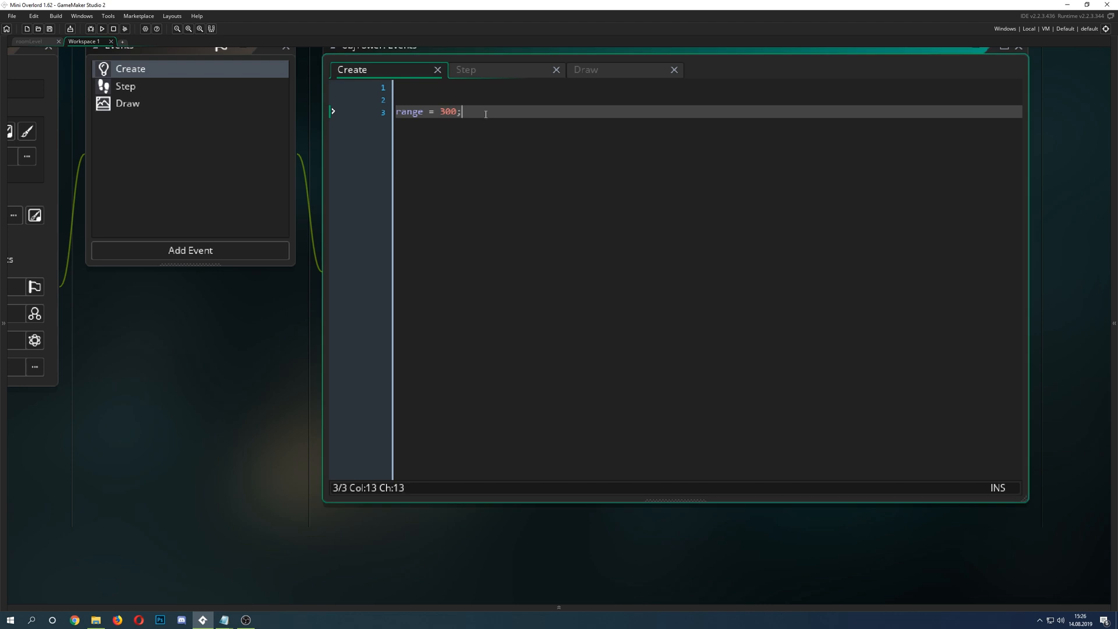
text(ai = "idle";)
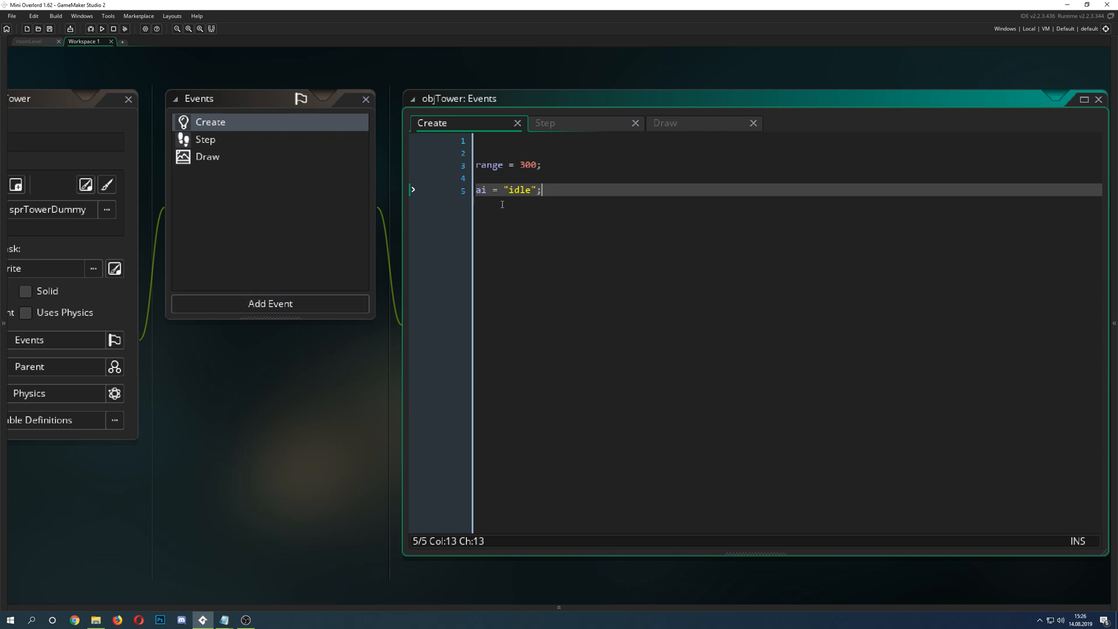
mouse_move(864, 248)
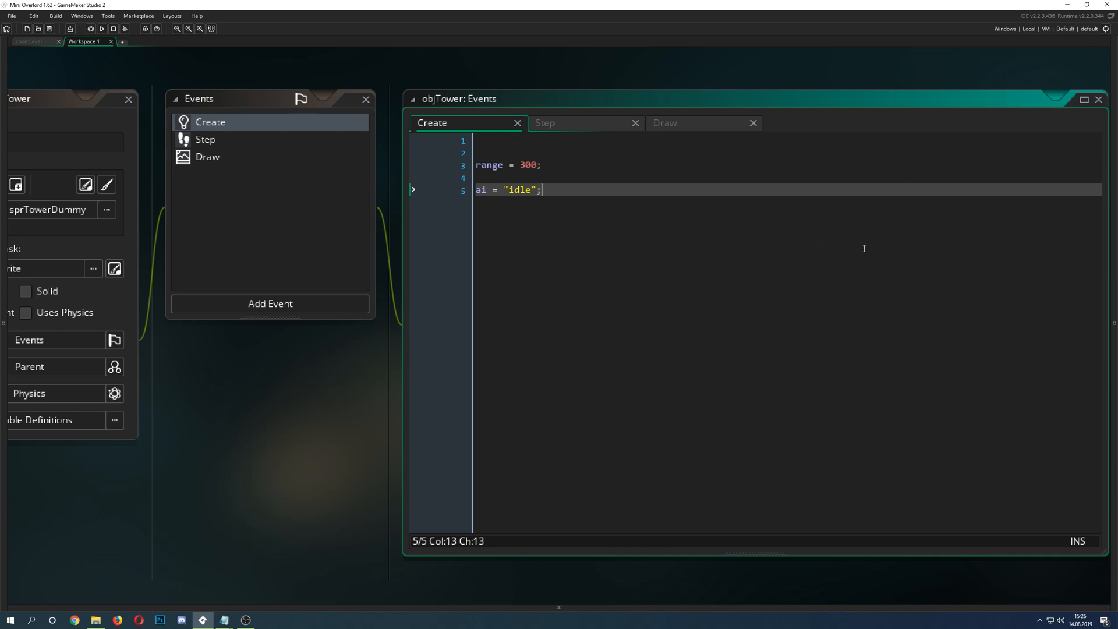
mouse_move(729, 273)
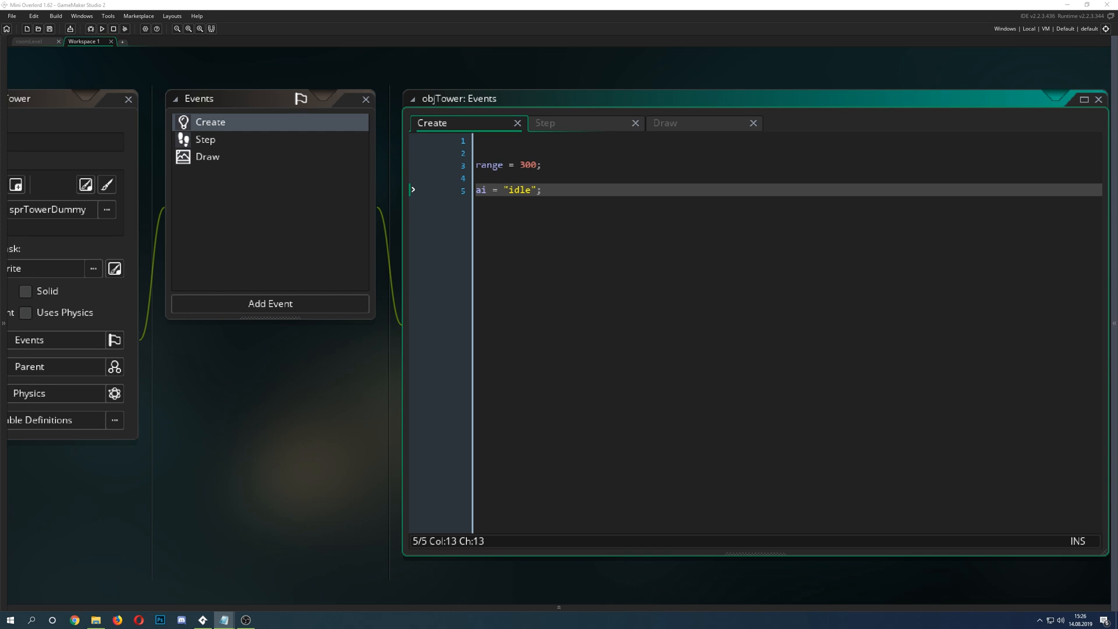
mouse_move(1073, 60)
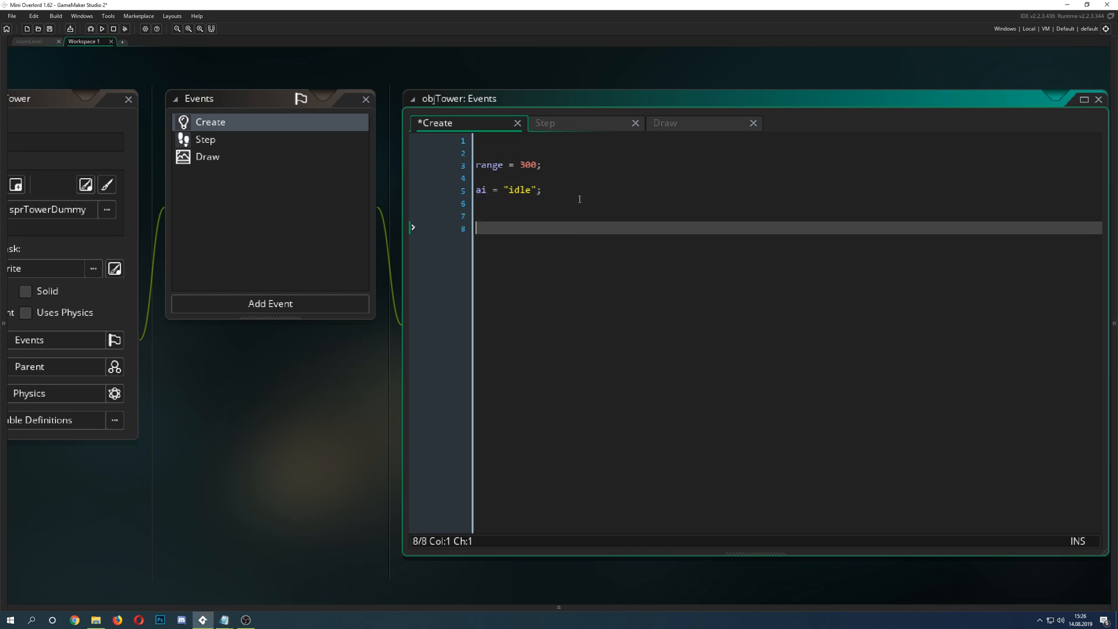
Add target = objPlayer1; to the Create event and switch to the empty Step event
text(target = objPlayer1;)
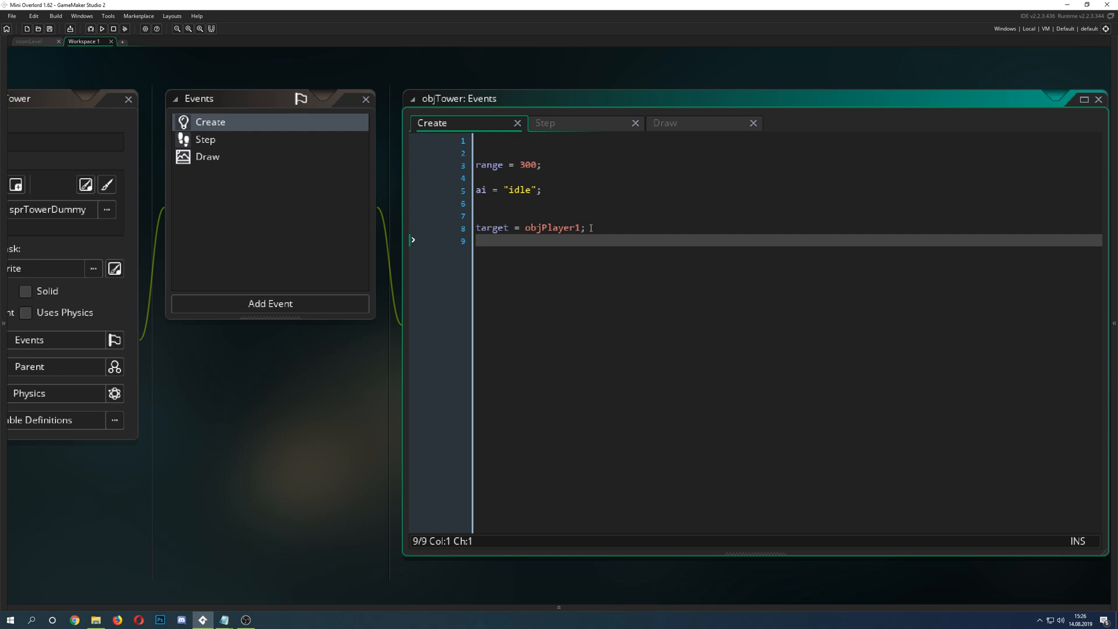
click(492, 228)
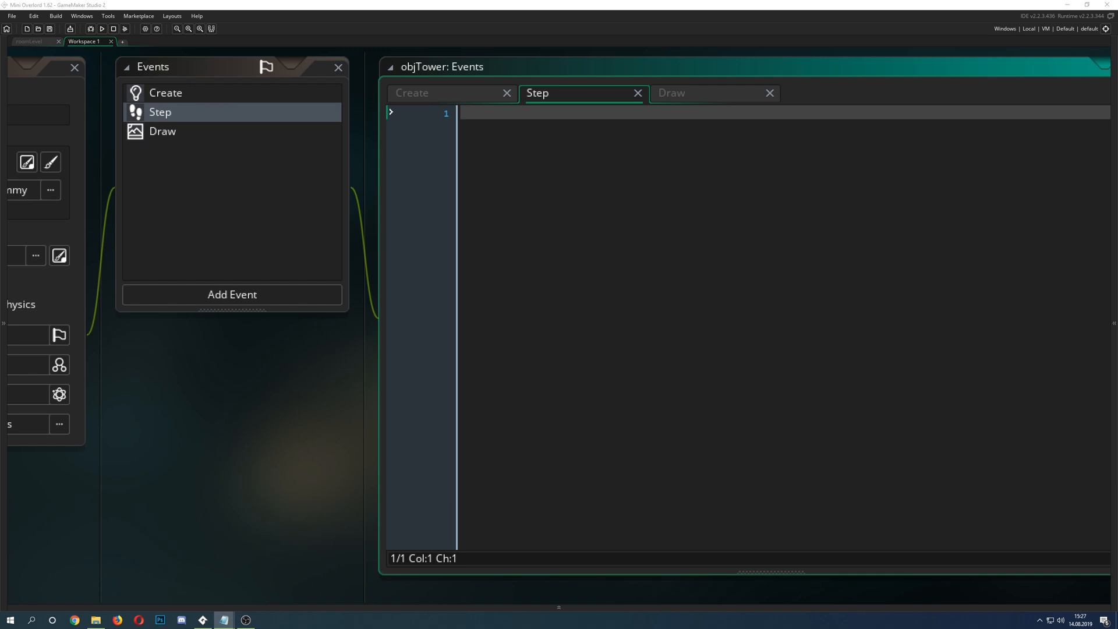
mouse_move(553, 151)
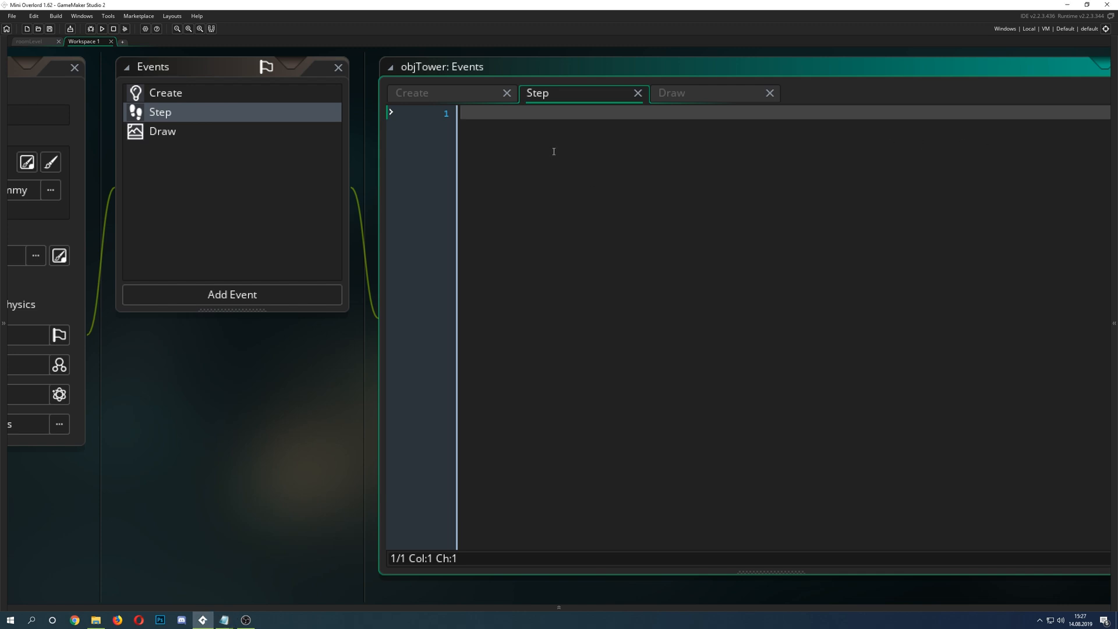
Write if (instance_exists(target)) { and var inst = instance_nearest(x,y, objPlayer1); in Step
text(if (instance_exists(objPlayer1)) {)
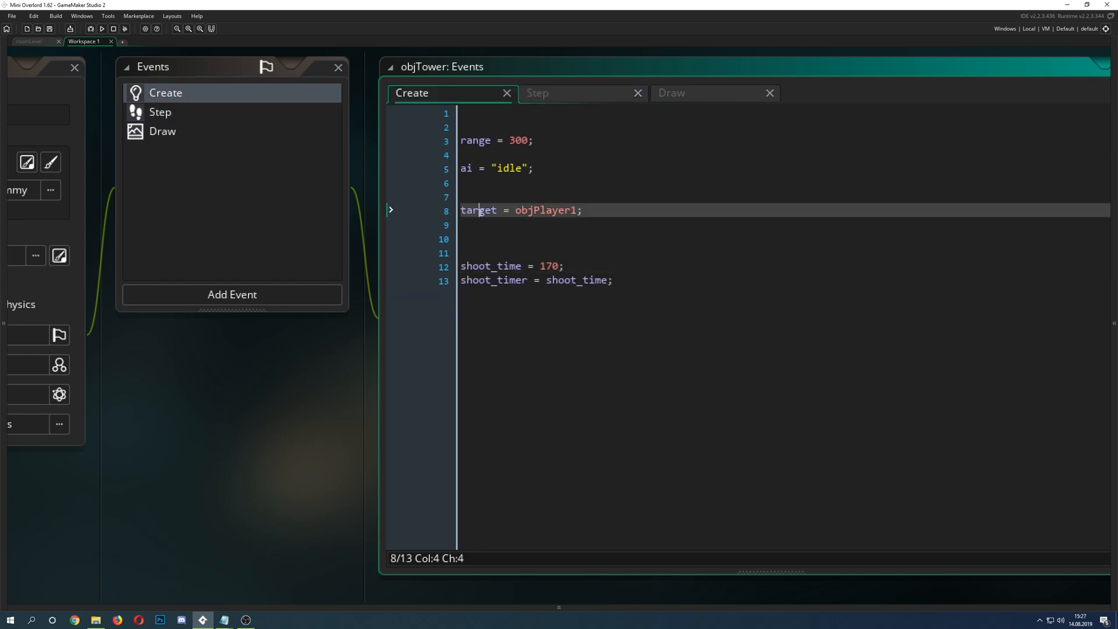
double_click(479, 209)
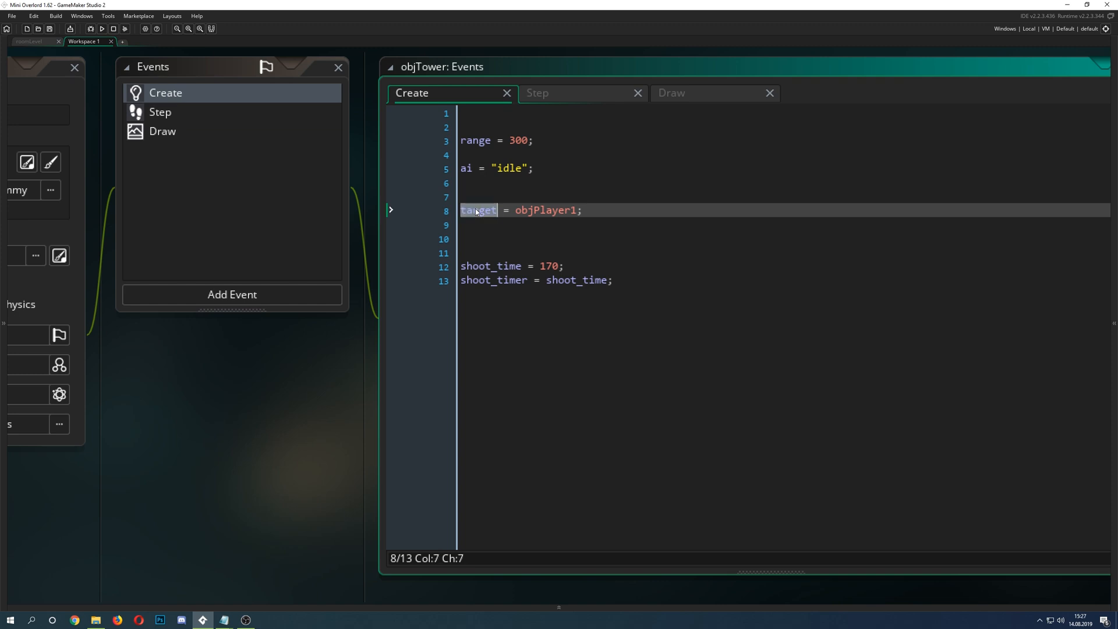
click(159, 112)
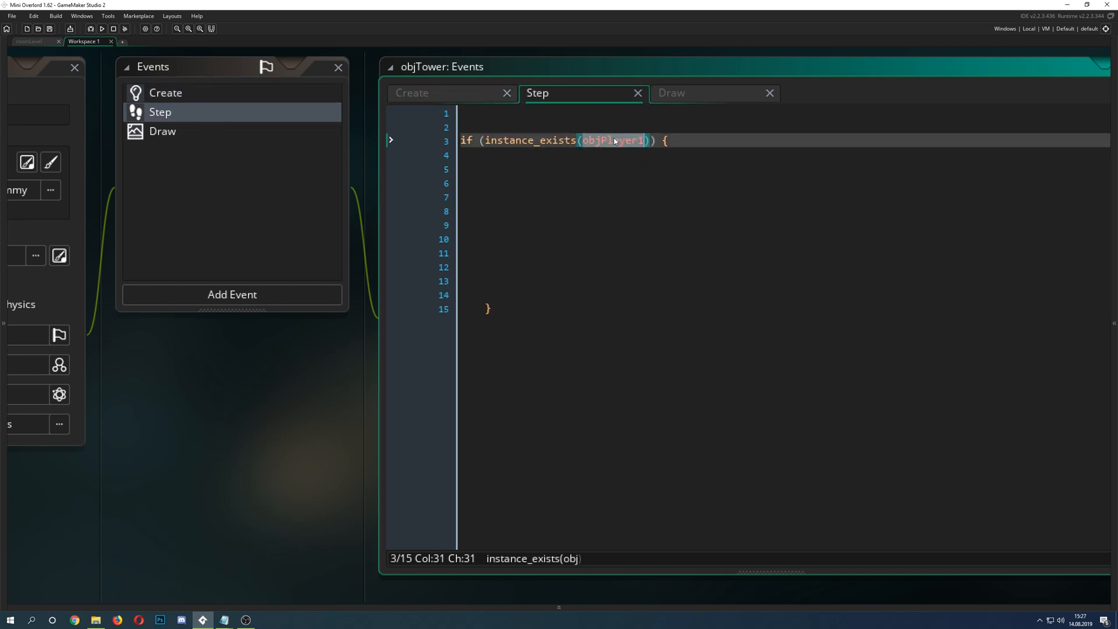
text(target)
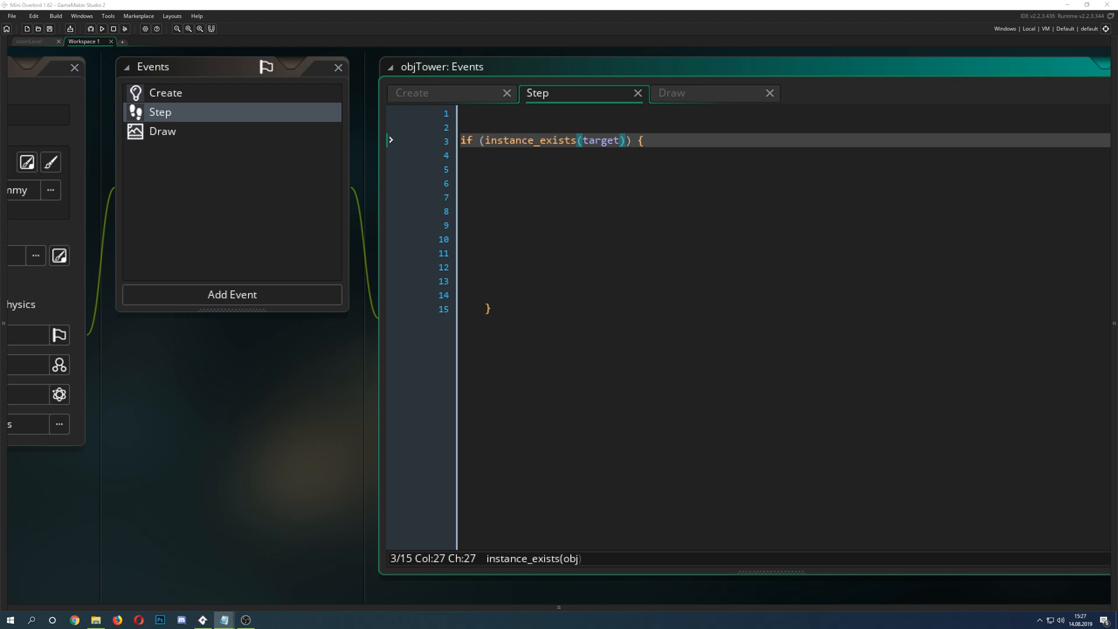
text(var inst = instance_nearest(x,y, objPlayer1);)
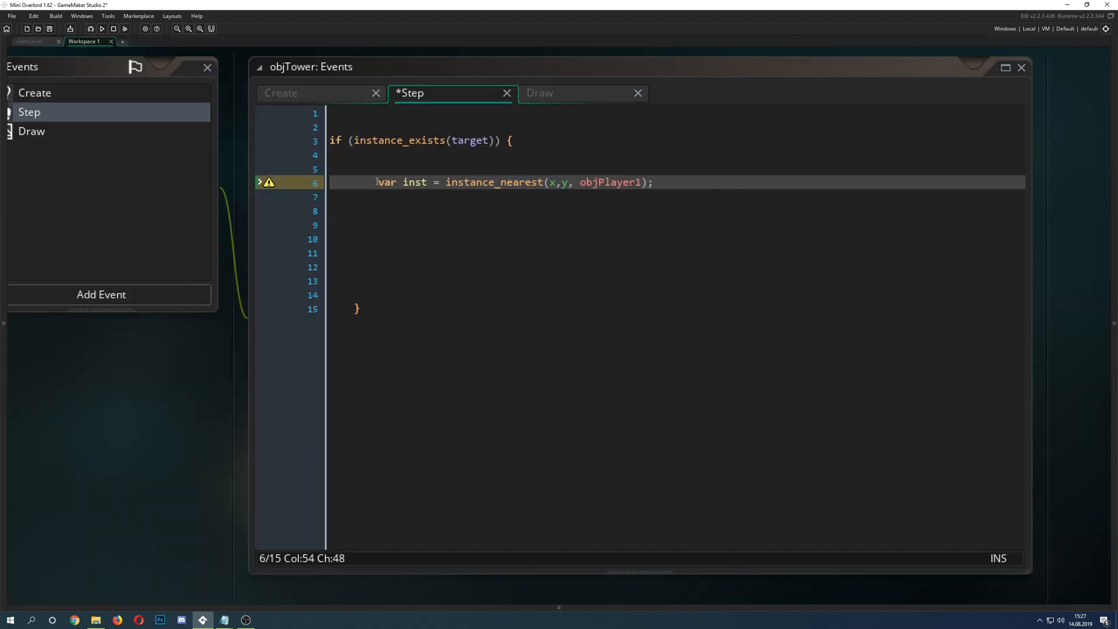
Add a distance_to_point(inst.x, inst.y) < range check that sets ai = "attack"
click(448, 181)
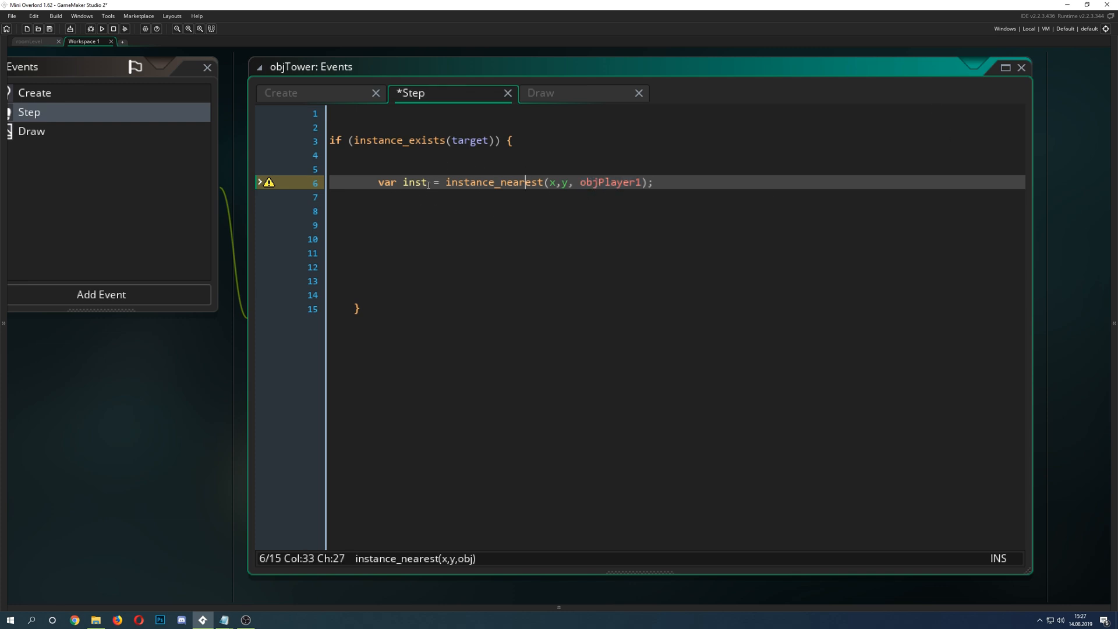
double_click(413, 182)
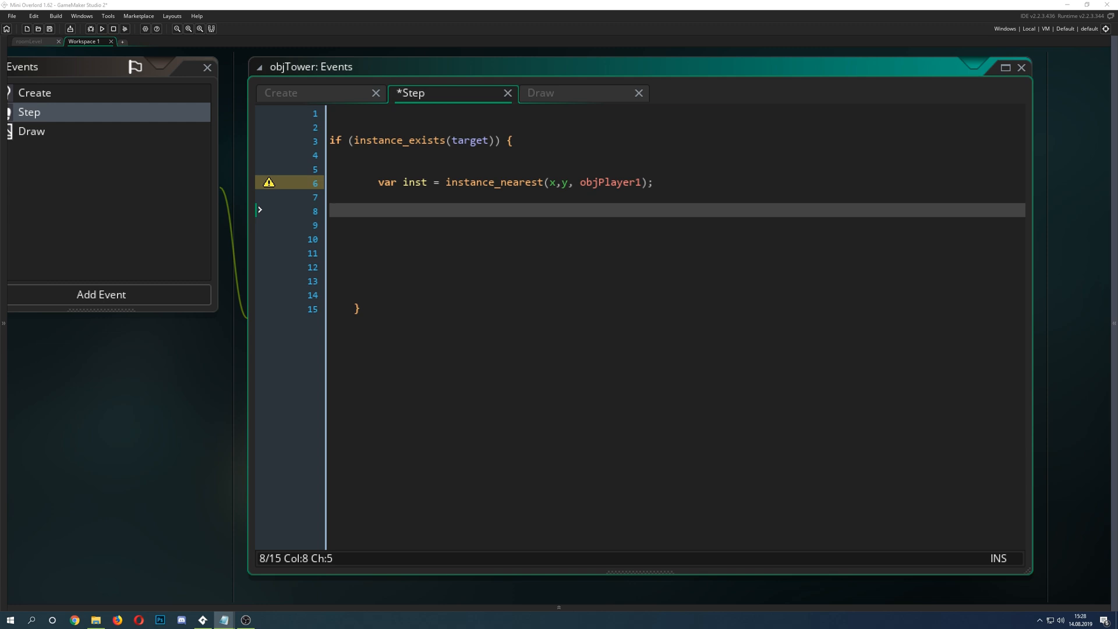
text(if (  distance_to_point(inst.x, inst.y) < range ) {  ai = "attack";  })
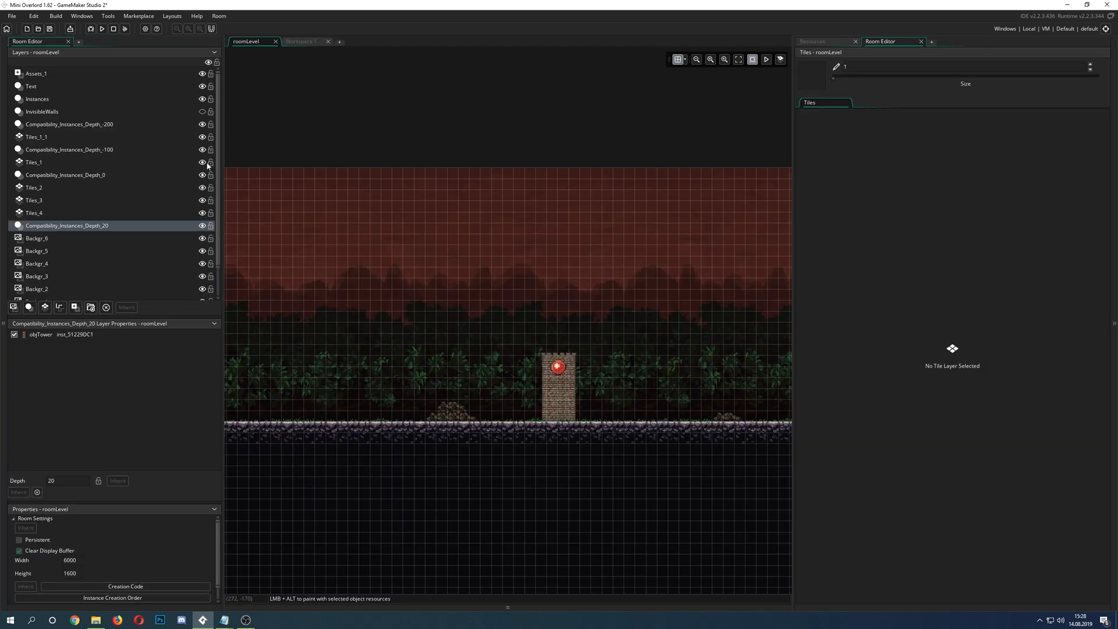
mouse_move(559, 377)
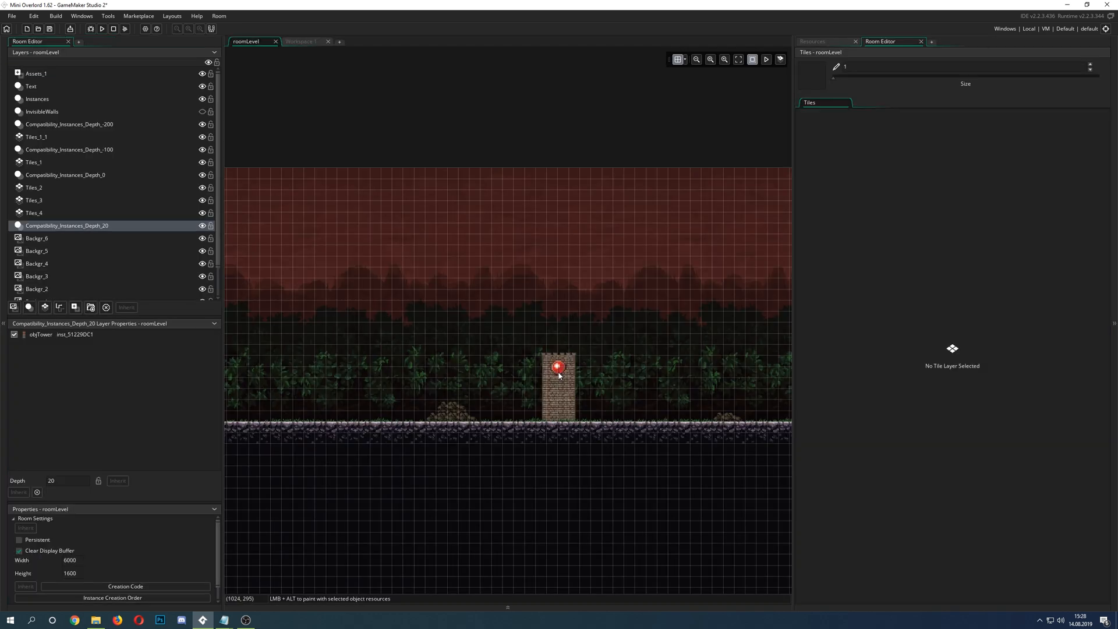
mouse_move(559, 368)
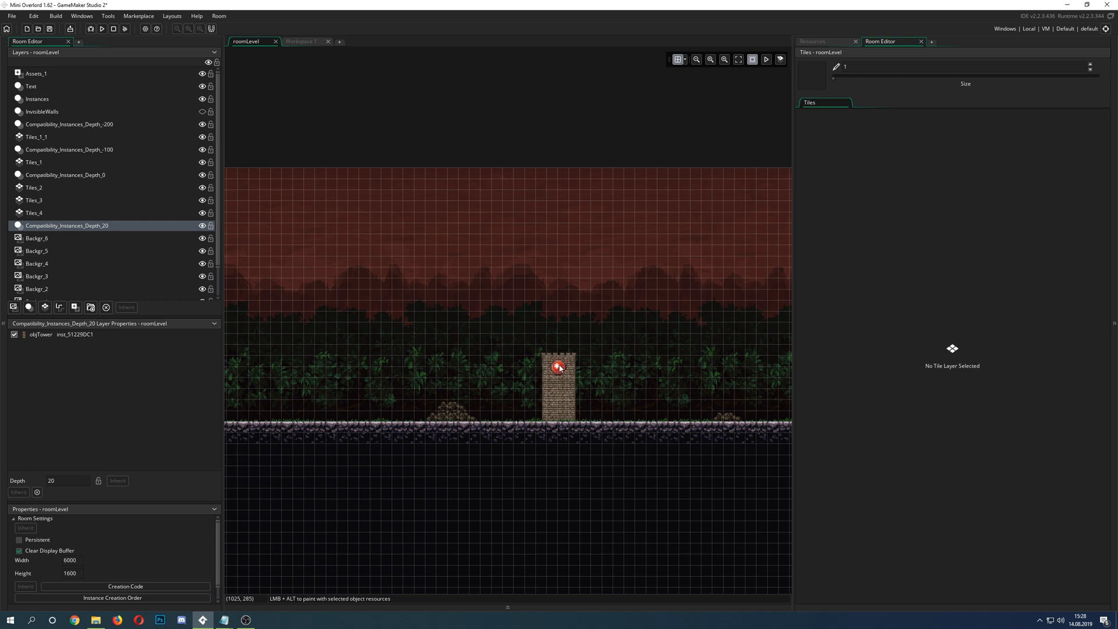
mouse_move(723, 497)
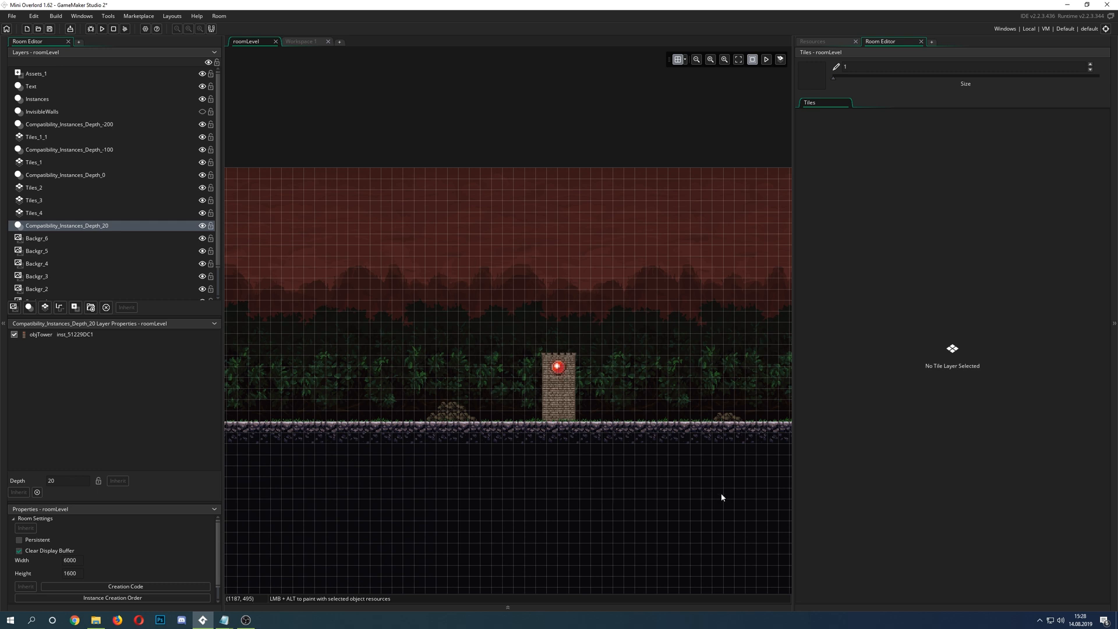
mouse_move(467, 413)
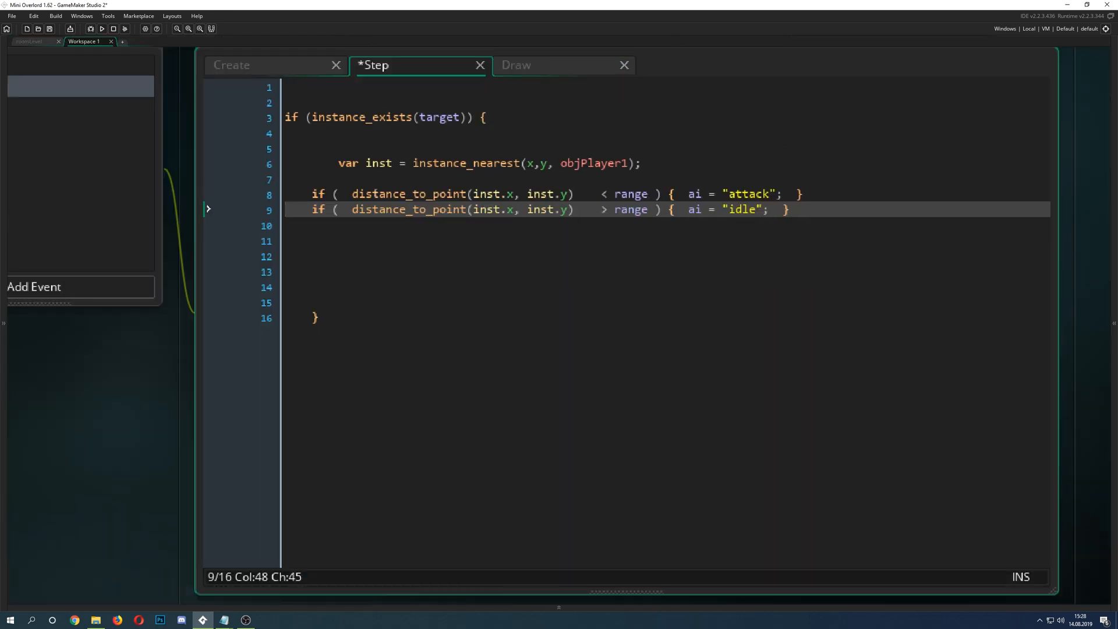
Return to objTower's Step code with its attack/idle range checks
double_click(393, 194)
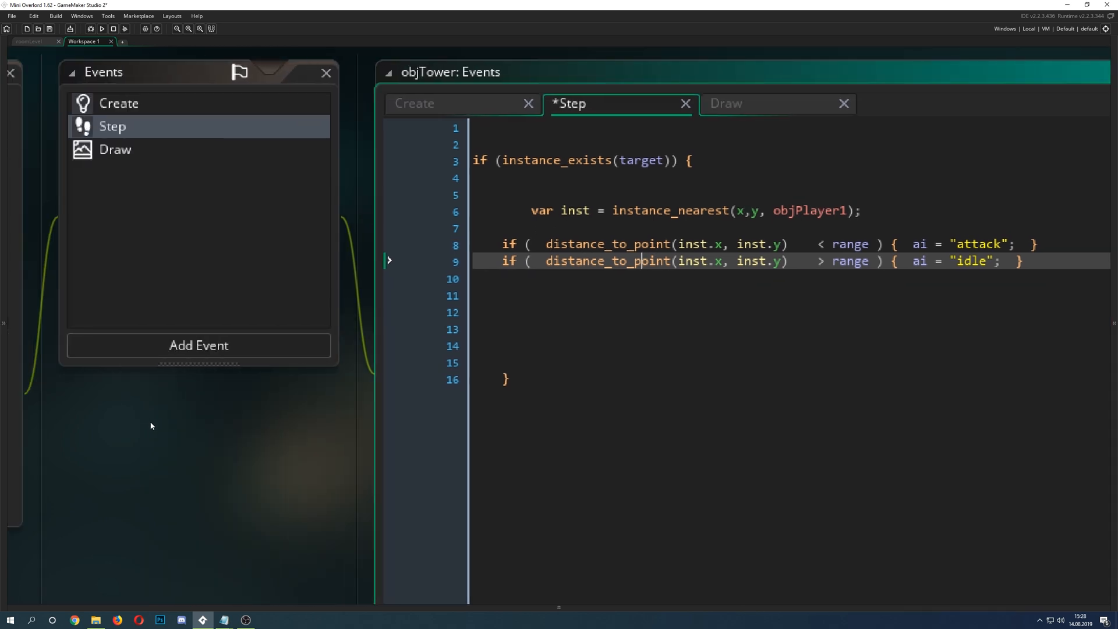
mouse_move(322, 450)
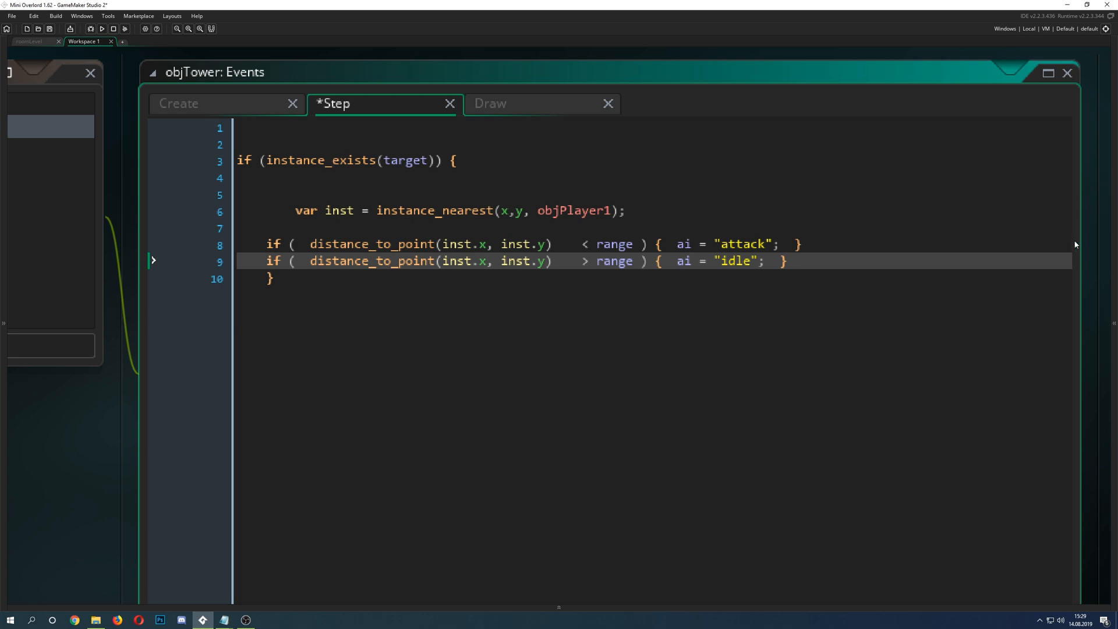
Save the tightened Step event code with Ctrl+S
key(ctrl+s)
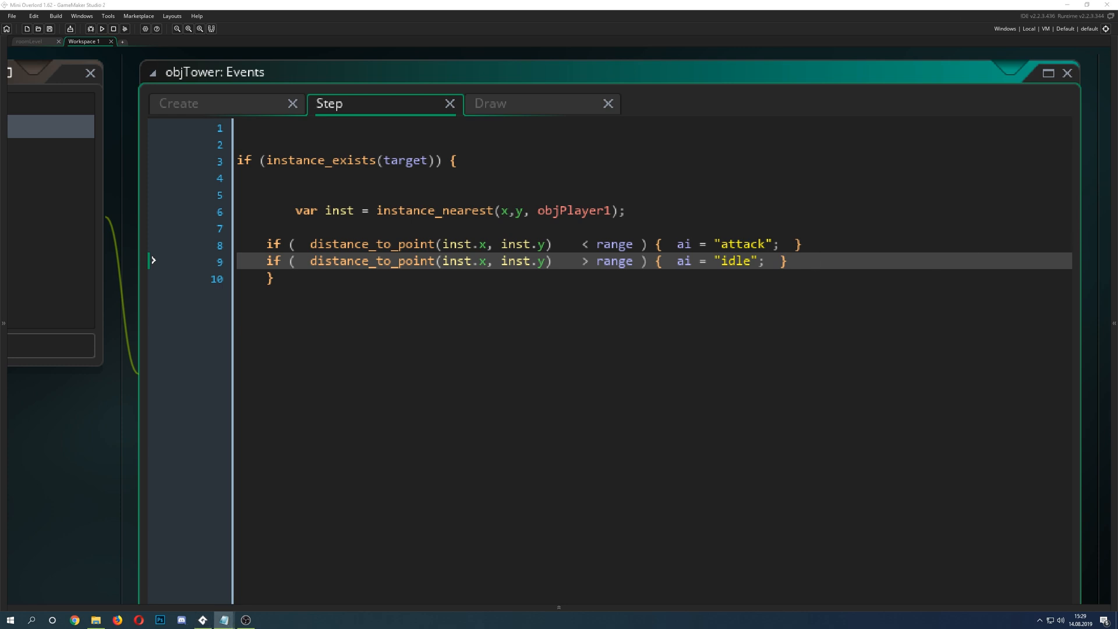
mouse_move(686, 203)
text(if (ai == "attack") {)
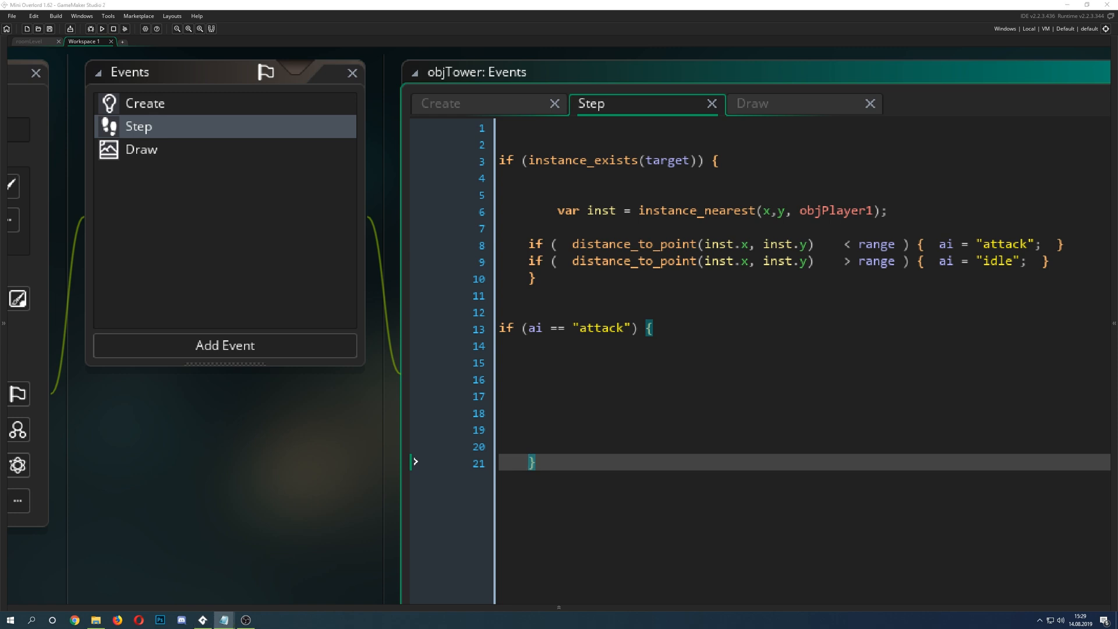
Add shoot_timer--; inside the ai == "attack" block of the Step event
text(shoot_timer--;)
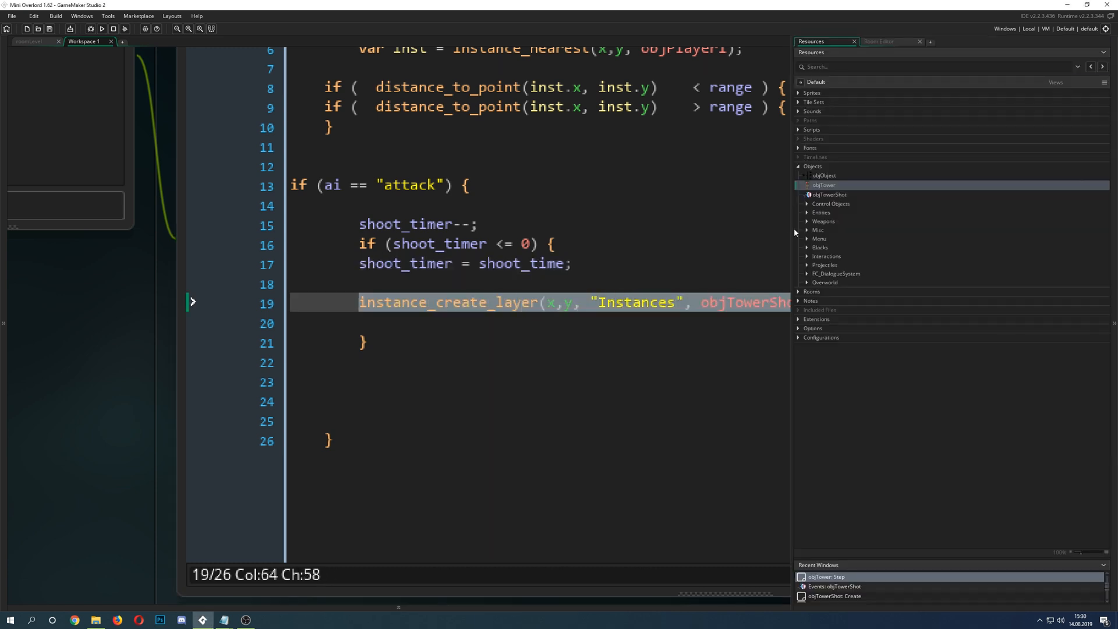
click(549, 303)
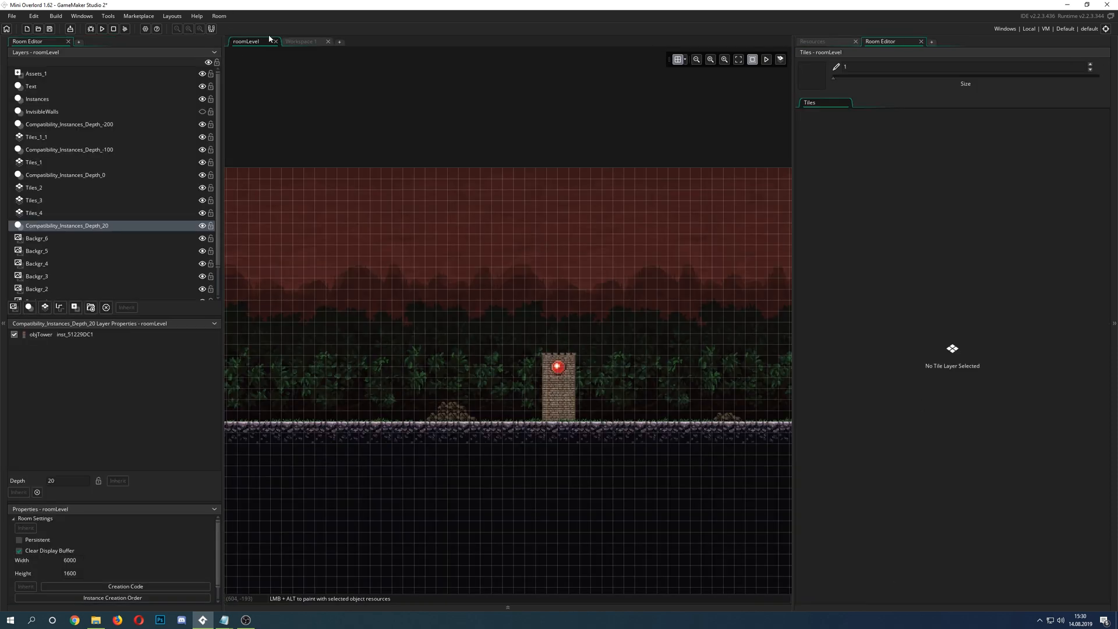
Switch to Workspace 1 holding the objTower code editors
click(302, 40)
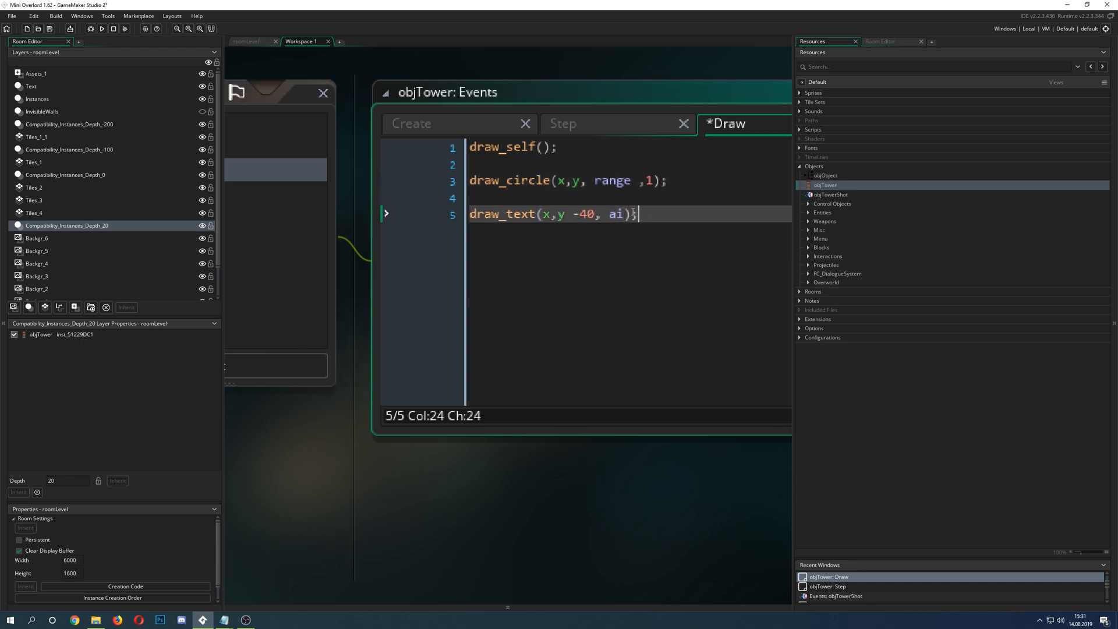
click(412, 124)
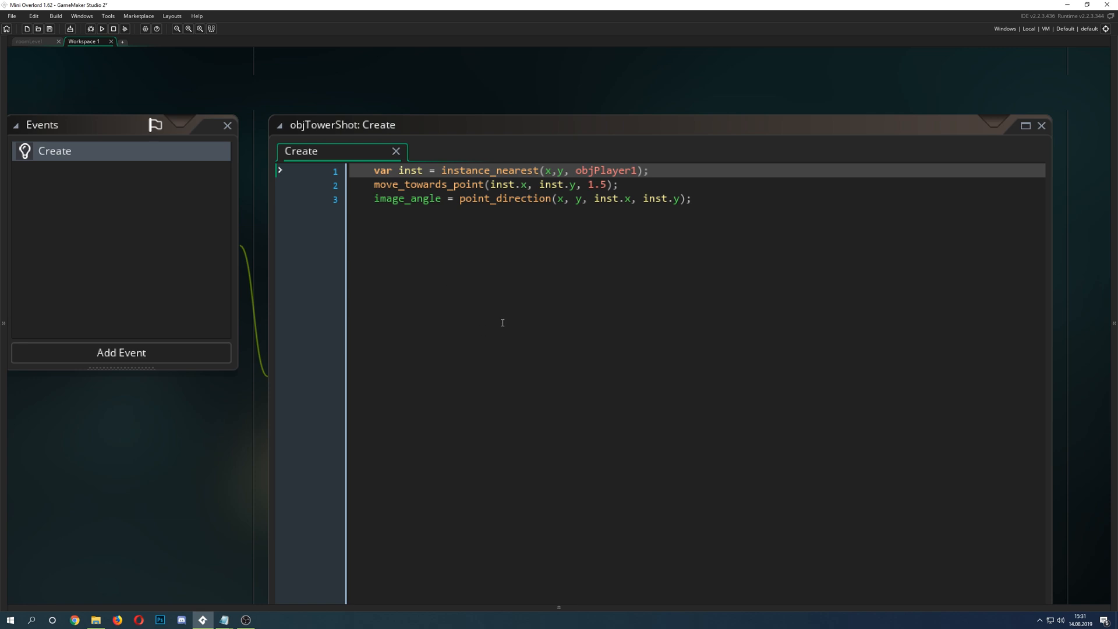
mouse_move(608, 373)
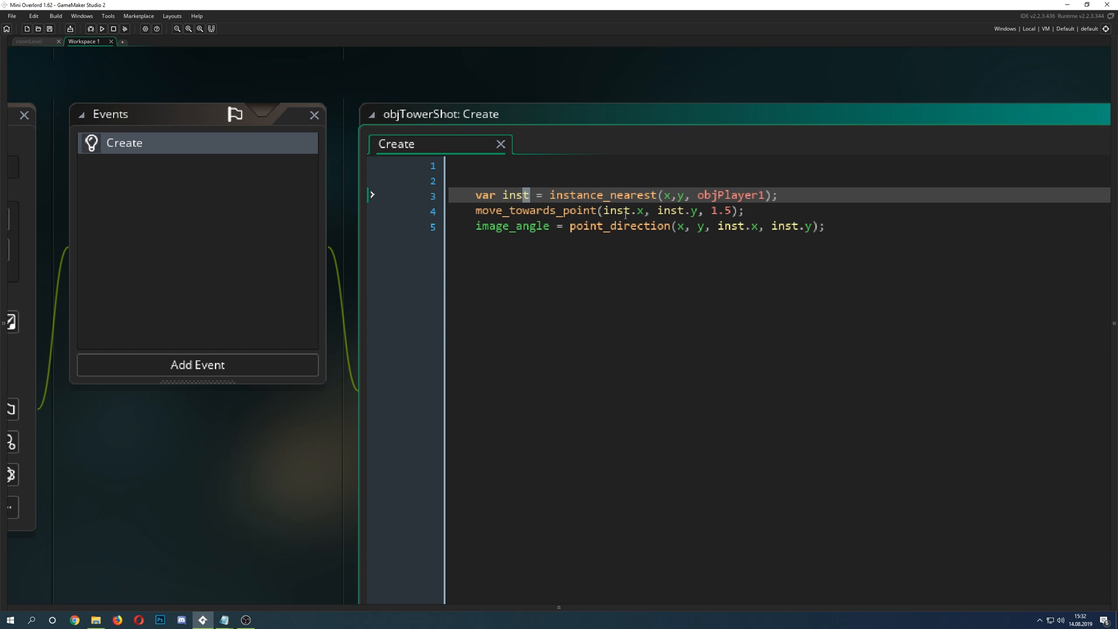
mouse_move(225, 50)
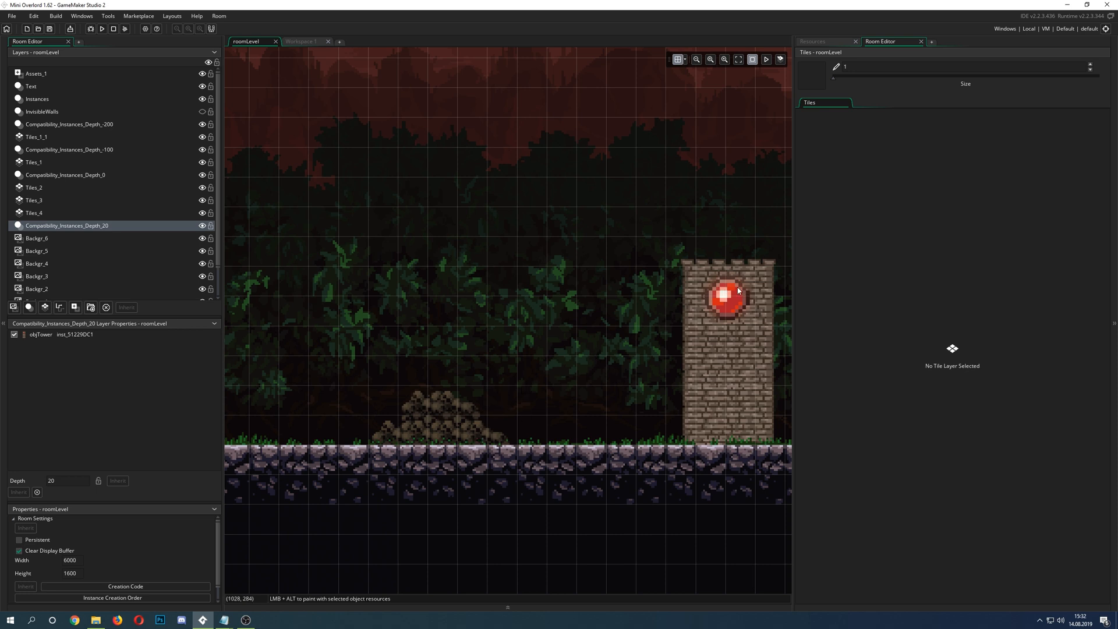
mouse_move(463, 431)
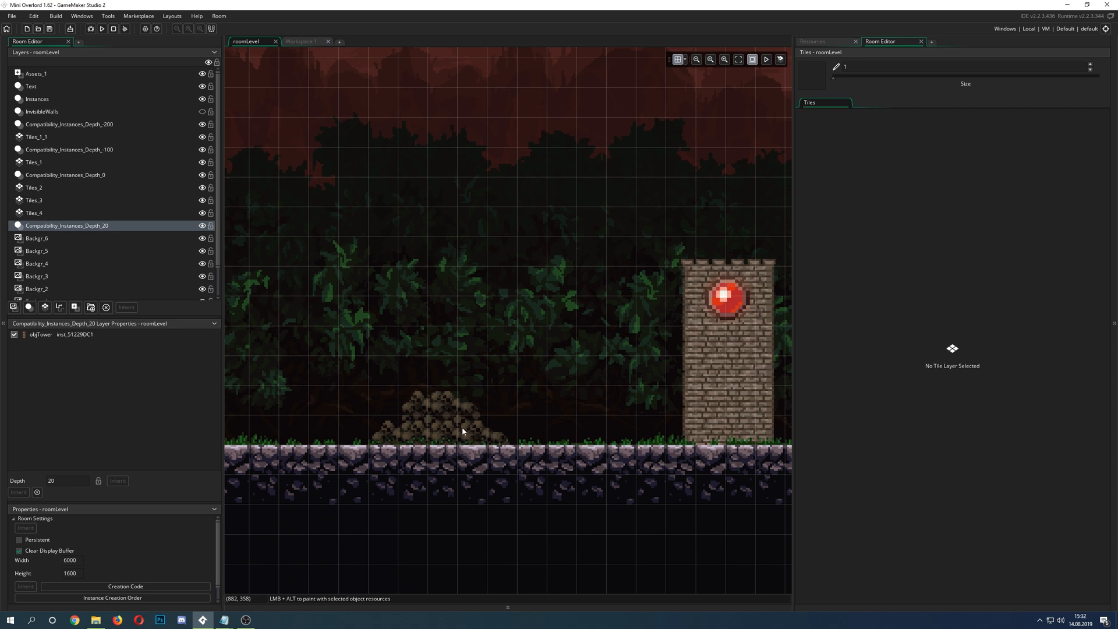
mouse_move(593, 363)
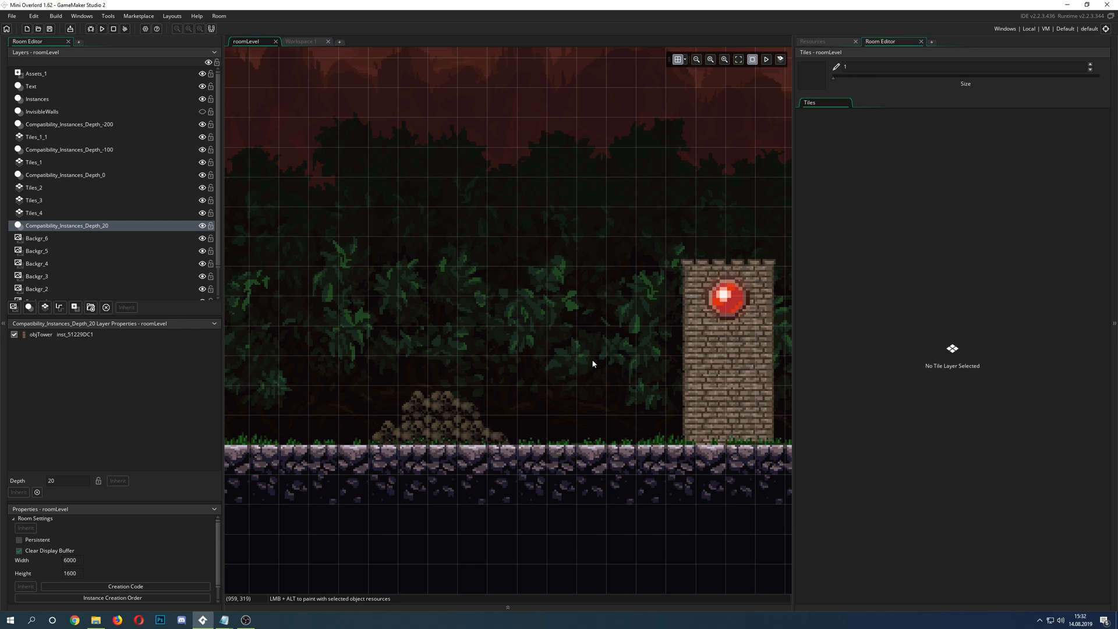
mouse_move(440, 453)
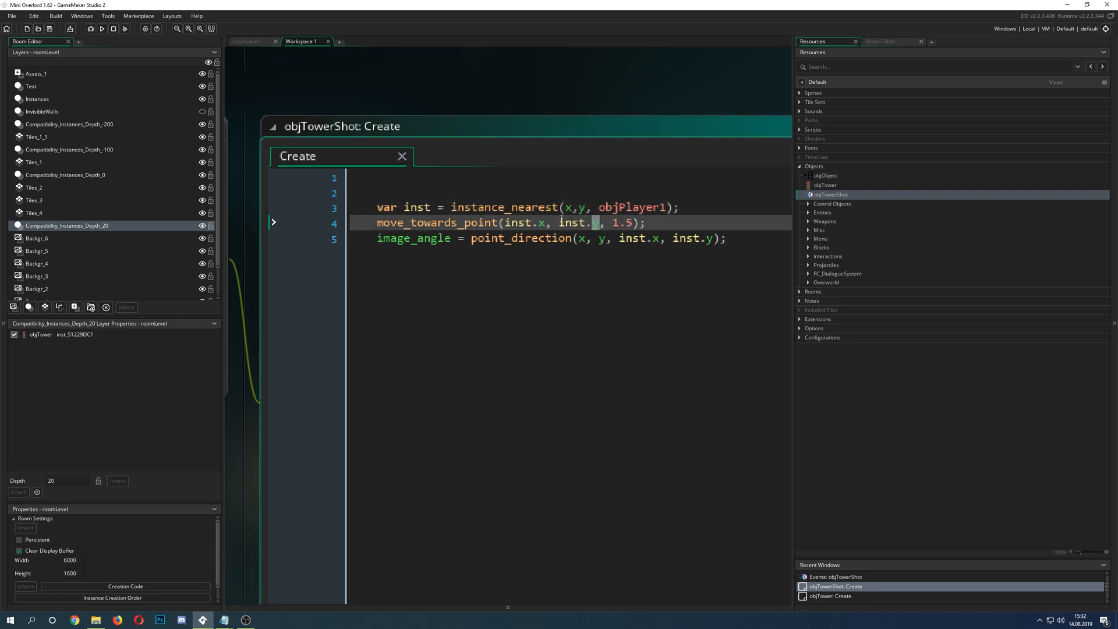
double_click(624, 222)
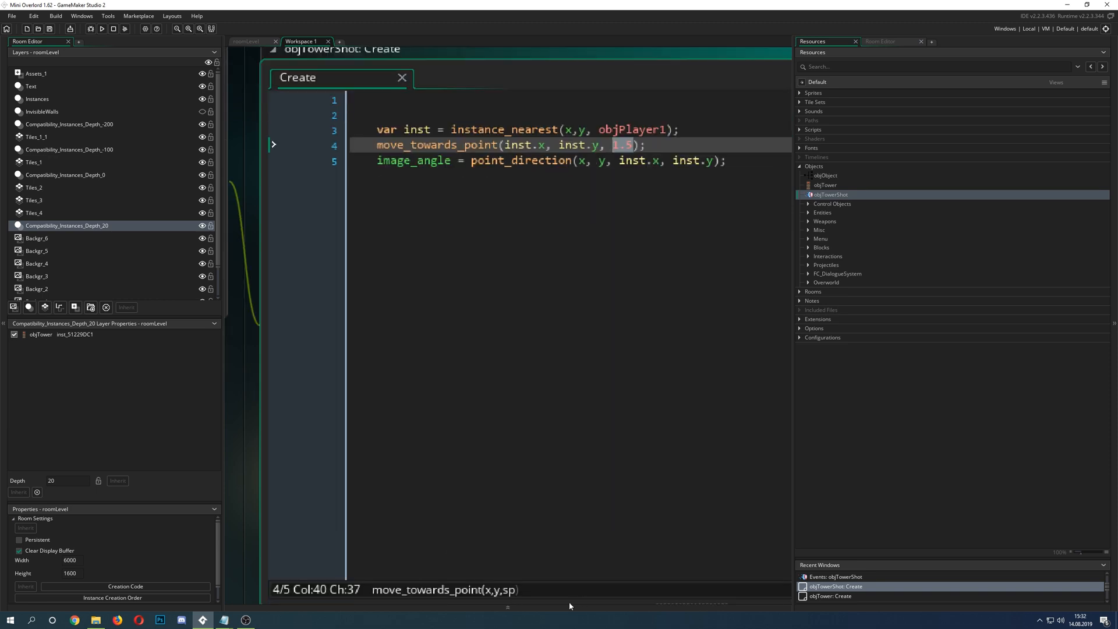
mouse_move(240, 487)
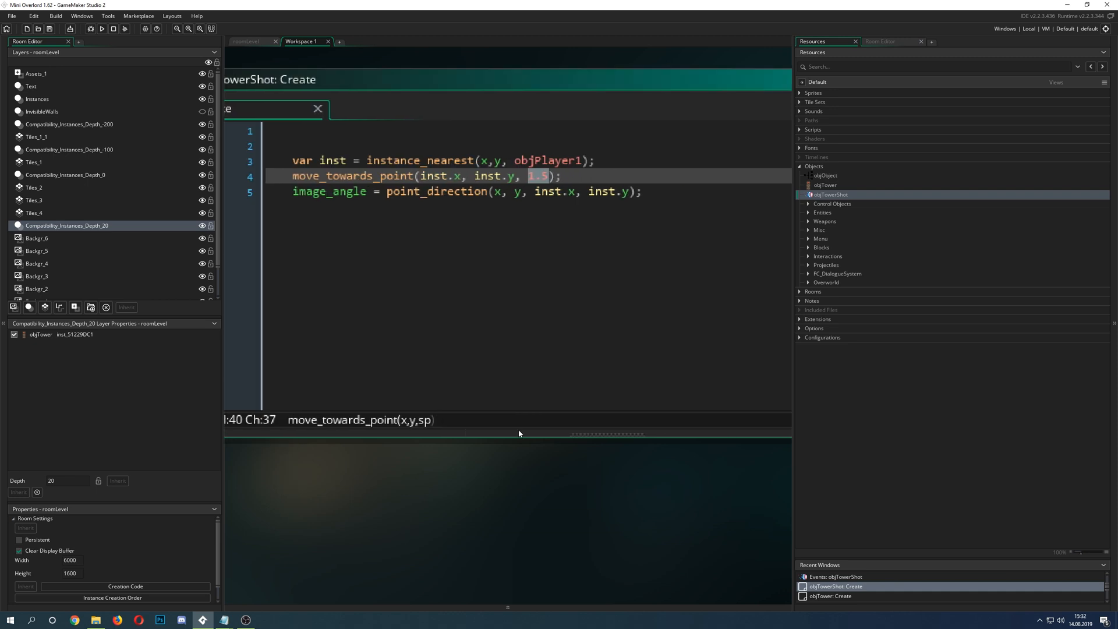
mouse_move(792, 56)
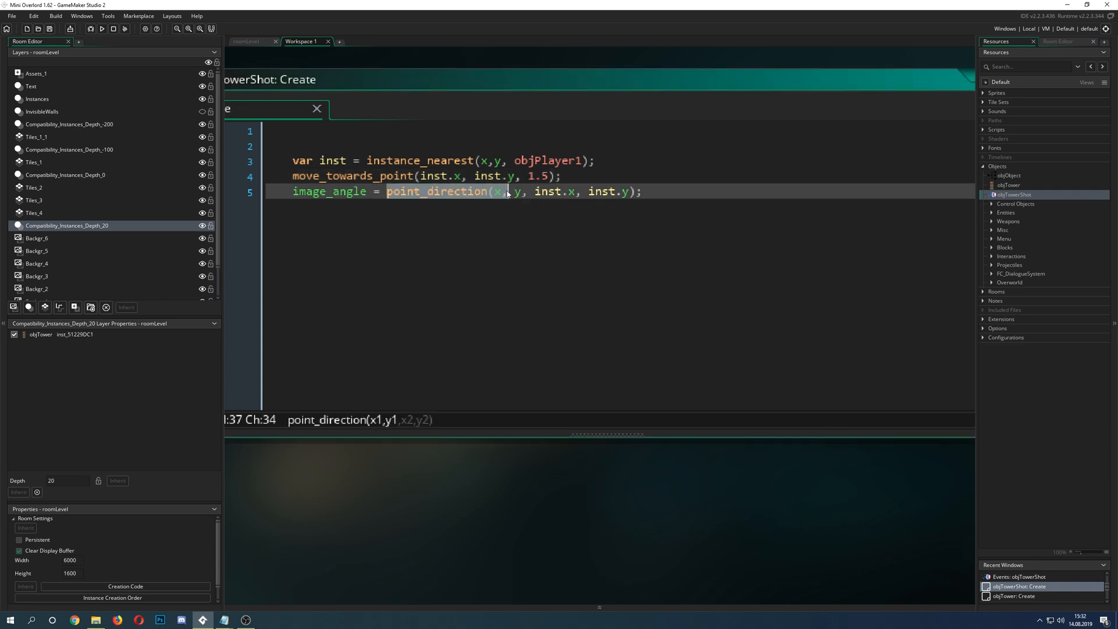
click(504, 191)
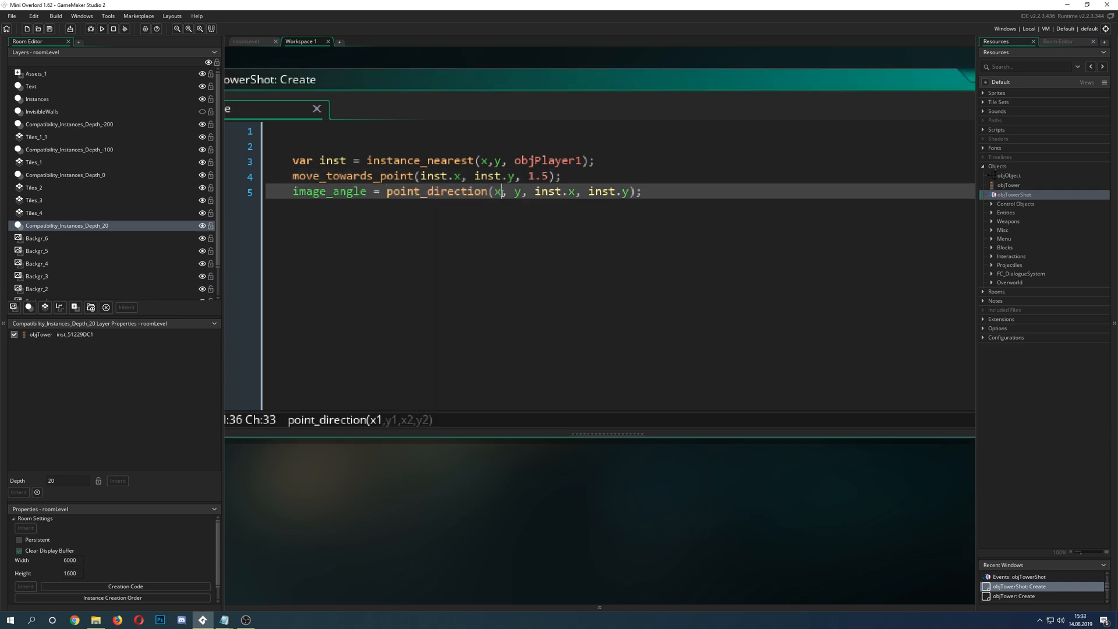